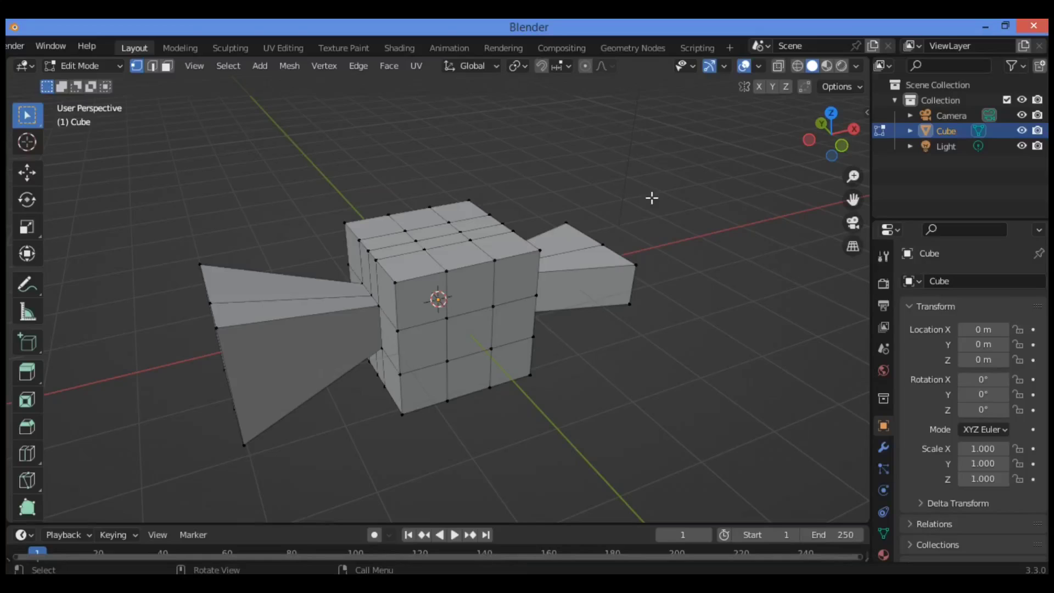
{"action": "mouse_move", "coordinate": [408, 213]}
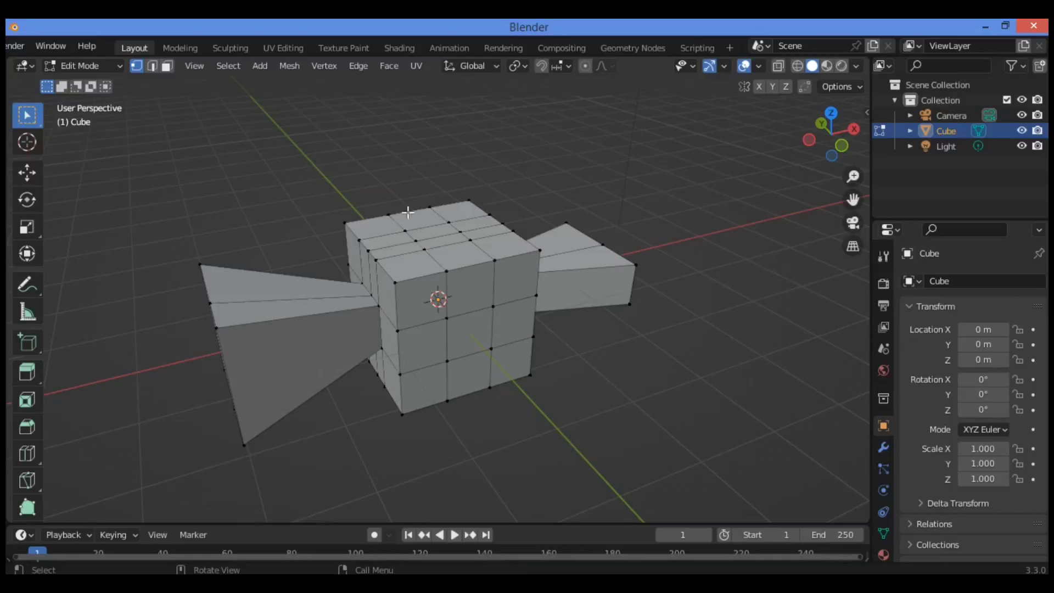
{"action": "mouse_move", "coordinate": [798, 141]}
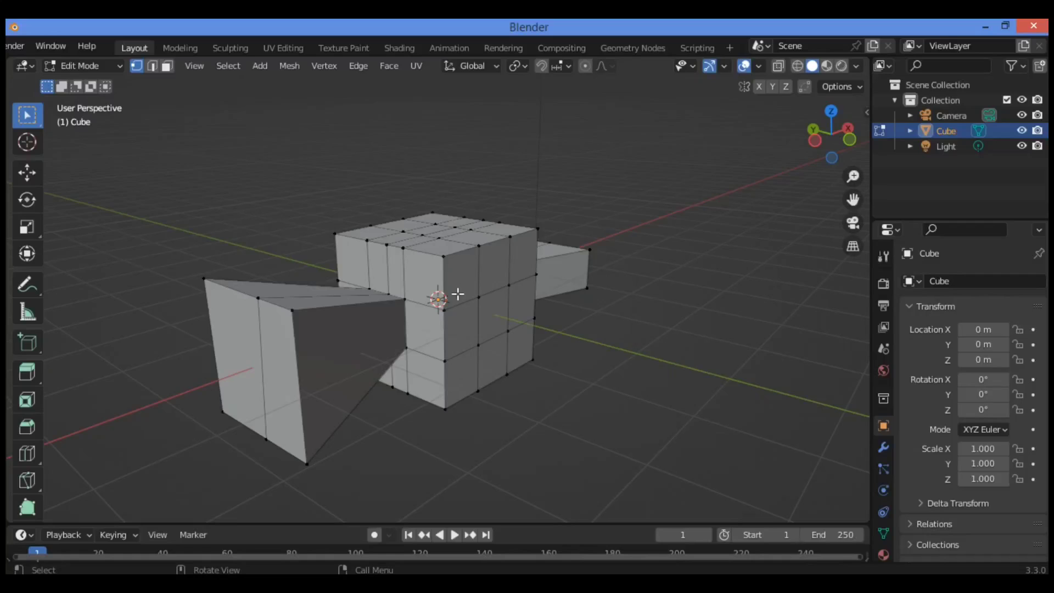
{"action": "mouse_move", "coordinate": [265, 297]}
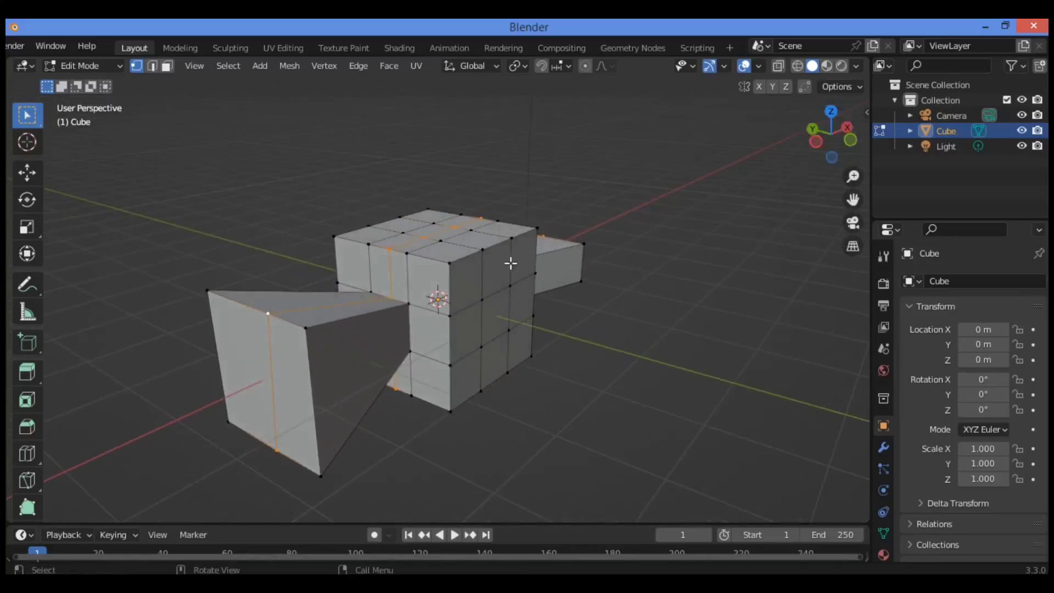
{"action": "mouse_move", "coordinate": [479, 253]}
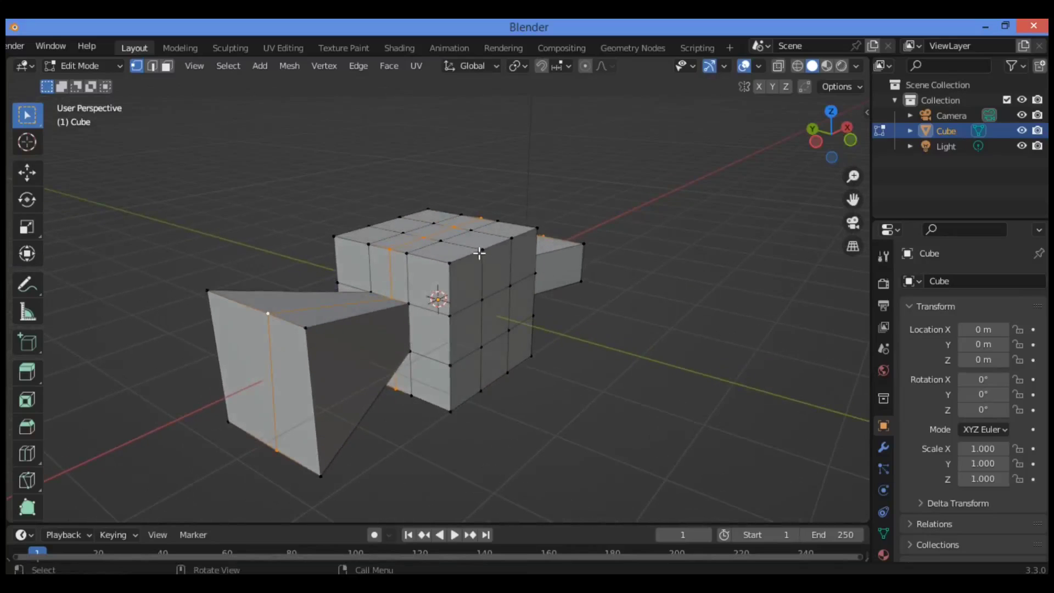
{"action": "mouse_move", "coordinate": [353, 338]}
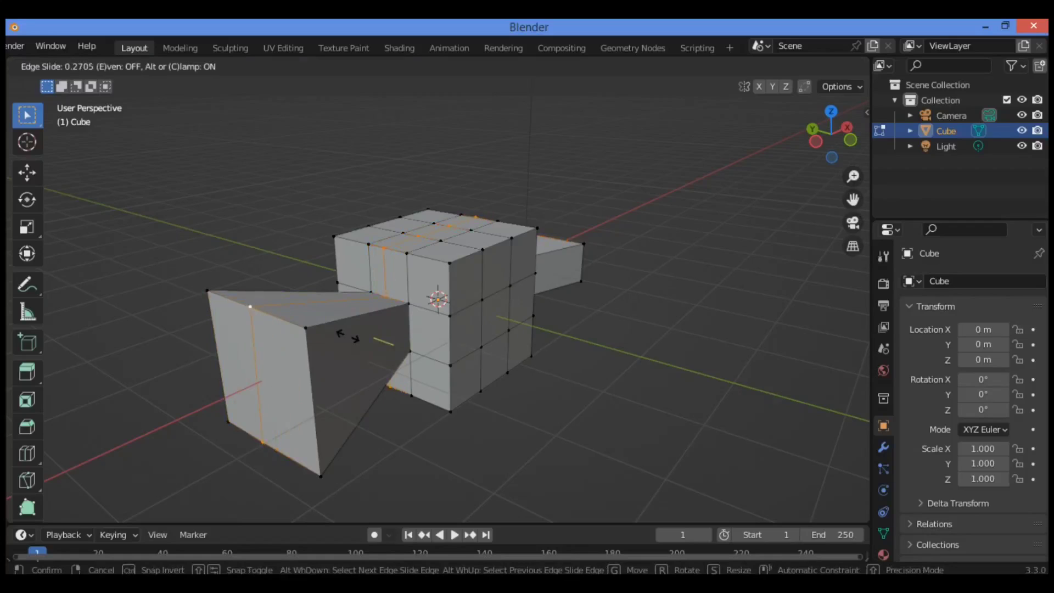
{"action": "mouse_move", "coordinate": [361, 337]}
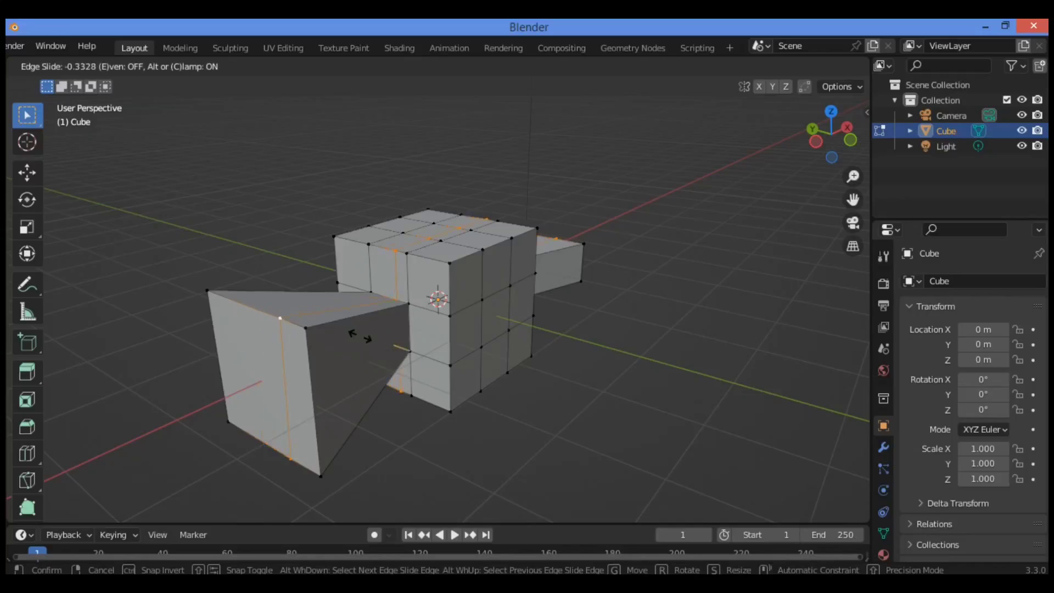
{"action": "mouse_move", "coordinate": [367, 336]}
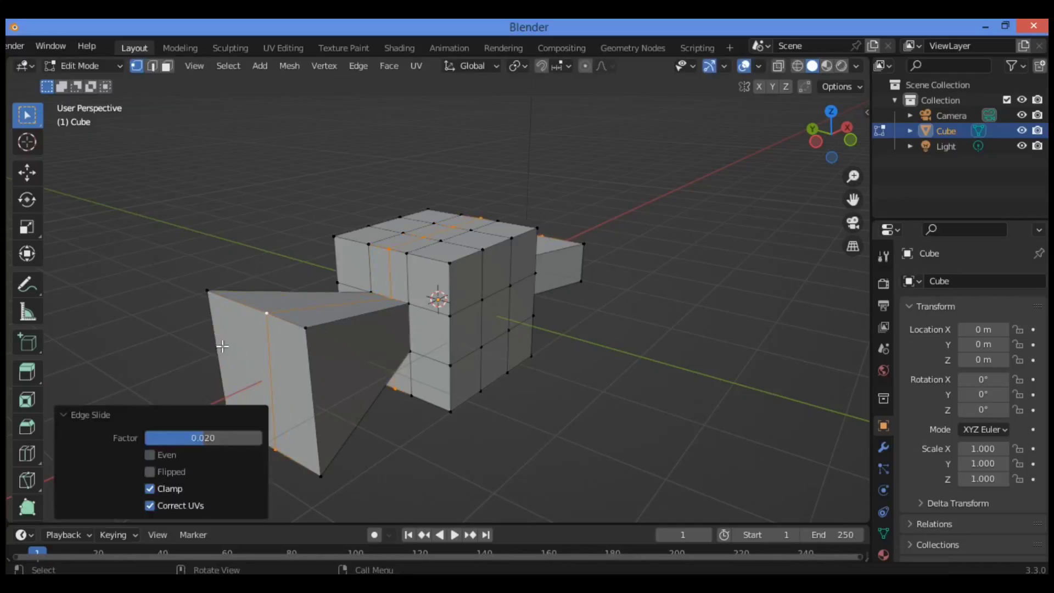
{"action": "mouse_move", "coordinate": [374, 304]}
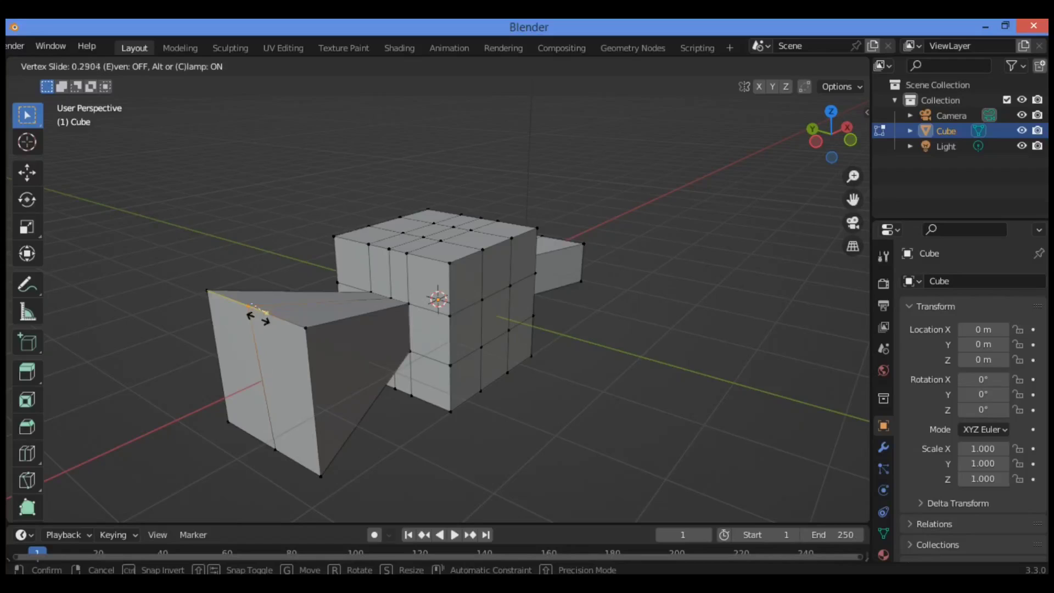
{"action": "mouse_move", "coordinate": [257, 313]}
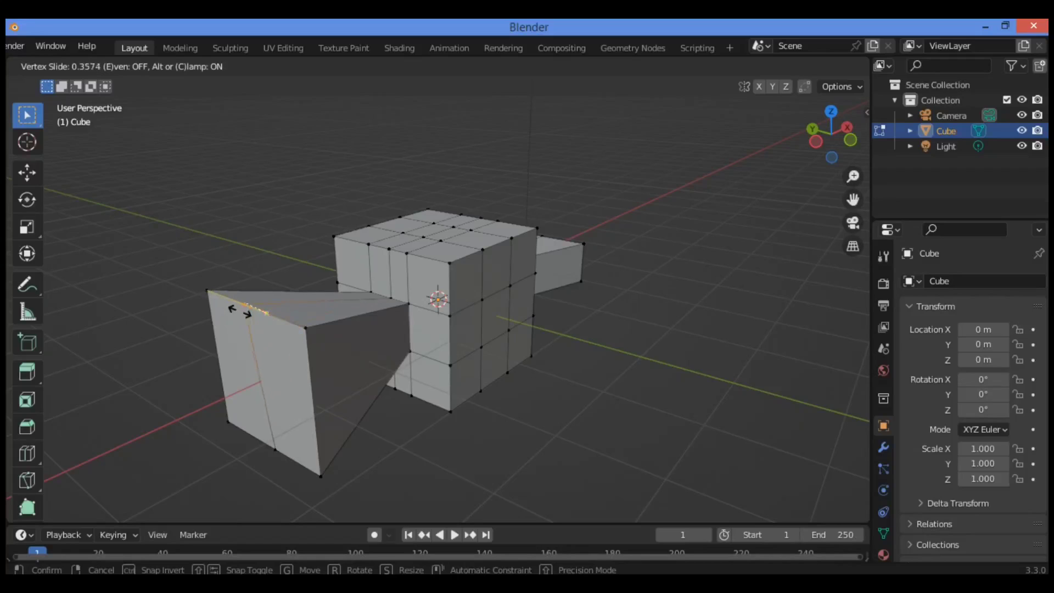
- Confirm the slid wing vertex's new position along its top edge, slanting the vertical edge
{"action": "left_click", "coordinate": [283, 329]}
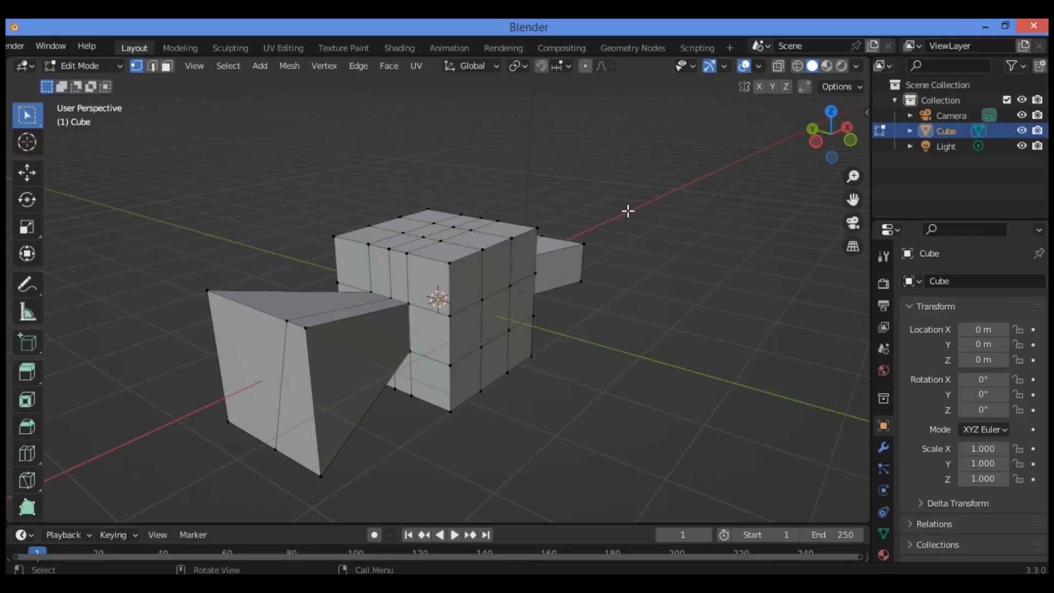
{"action": "mouse_move", "coordinate": [604, 226]}
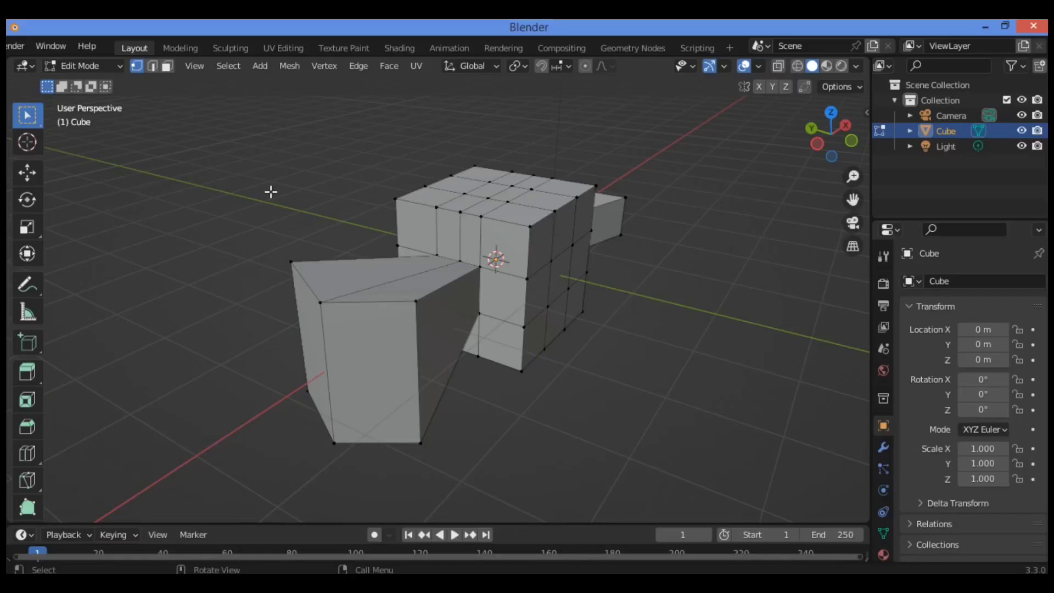
{"action": "mouse_move", "coordinate": [427, 282]}
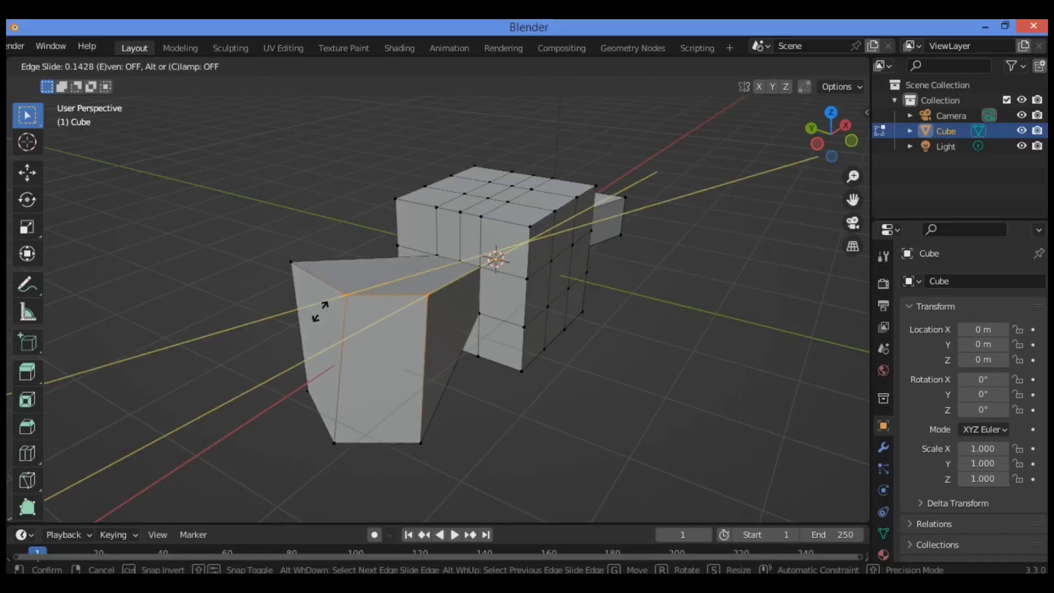
{"action": "mouse_move", "coordinate": [353, 316]}
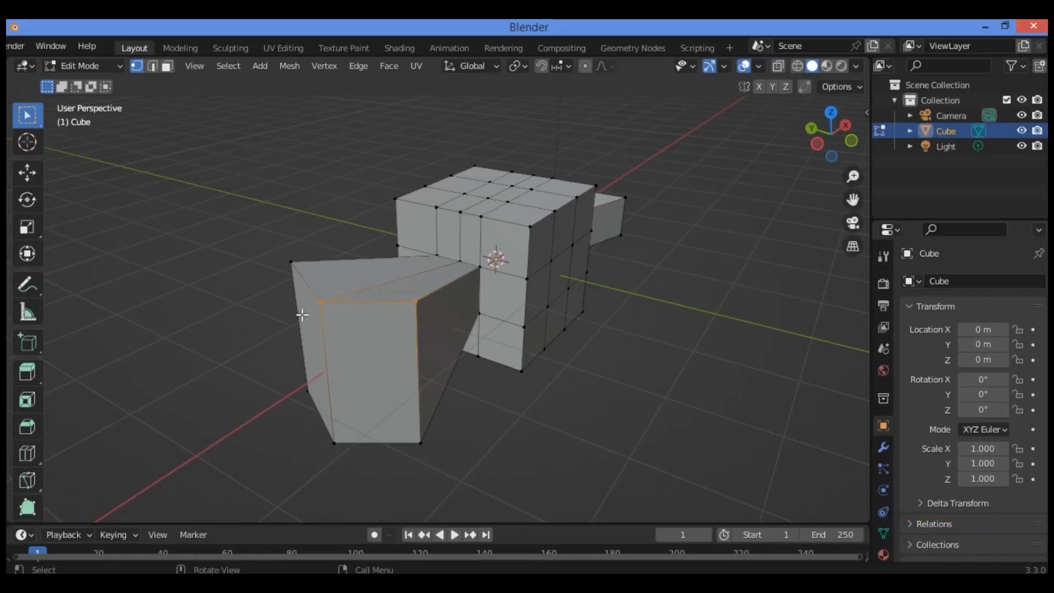
{"action": "mouse_move", "coordinate": [393, 303]}
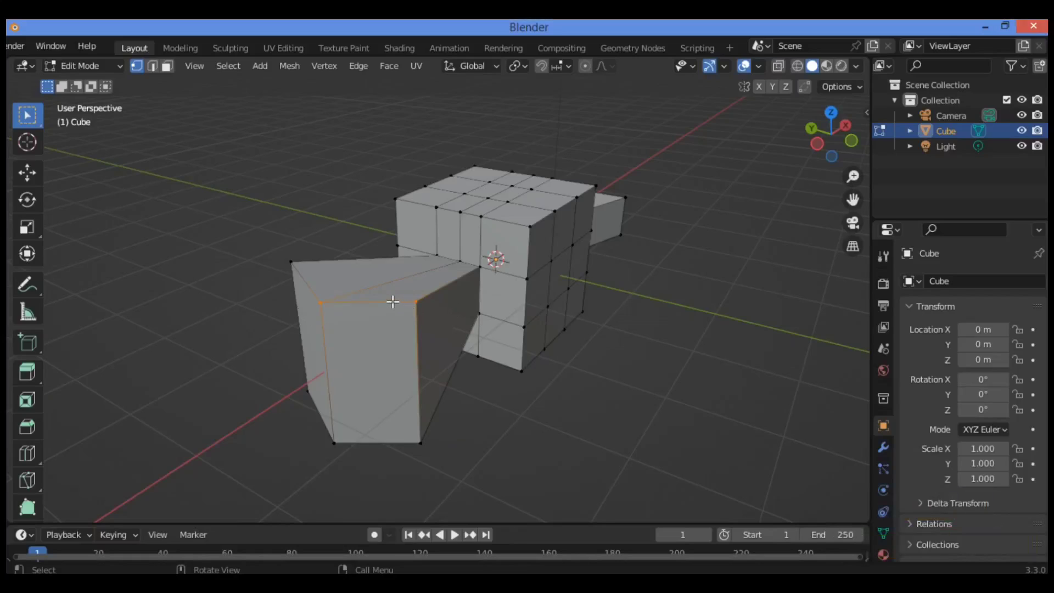
{"action": "mouse_move", "coordinate": [778, 184]}
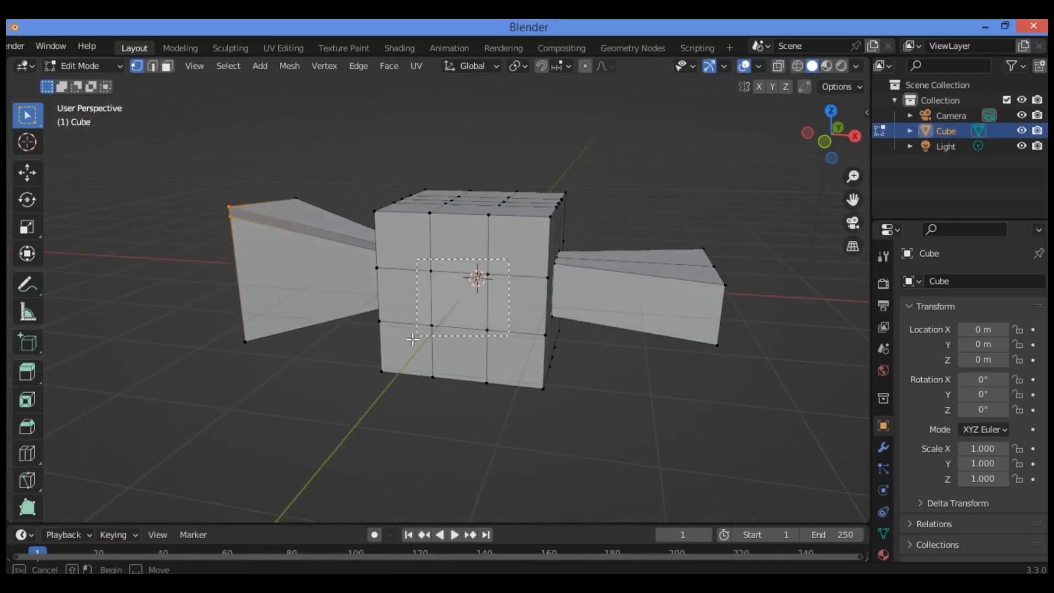
- Select the middle front face in Face select mode, ready to vertex-slide it sideways
{"action": "left_click", "coordinate": [167, 66]}
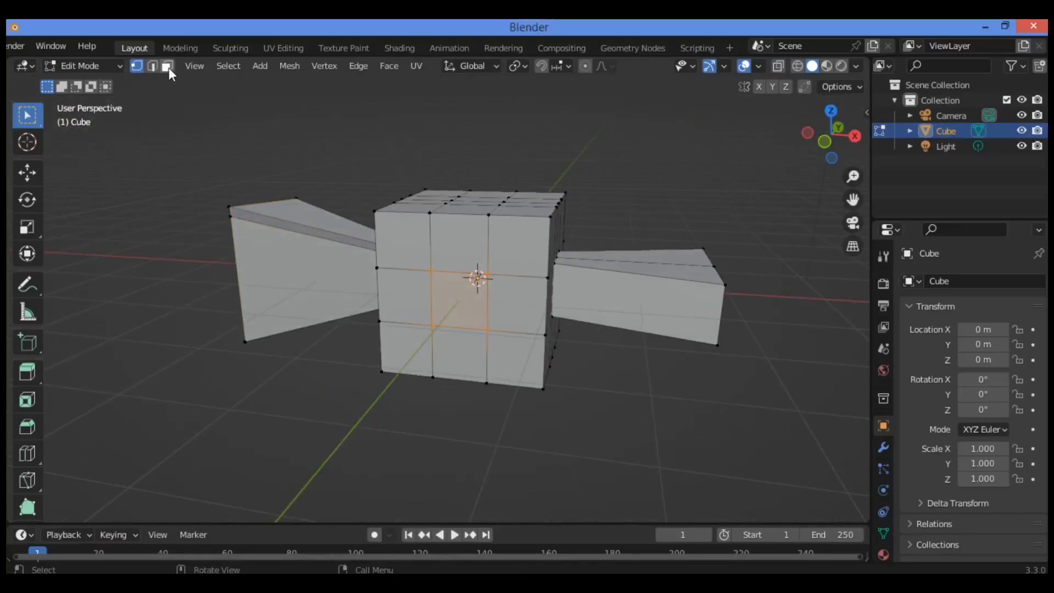
{"action": "left_click", "coordinate": [167, 65]}
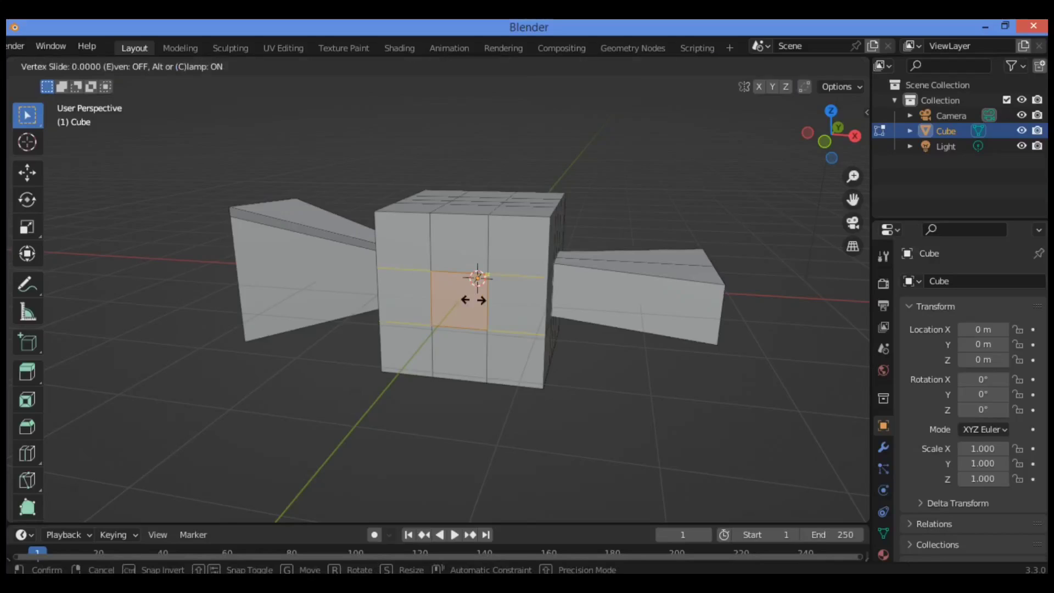
{"action": "mouse_move", "coordinate": [471, 303]}
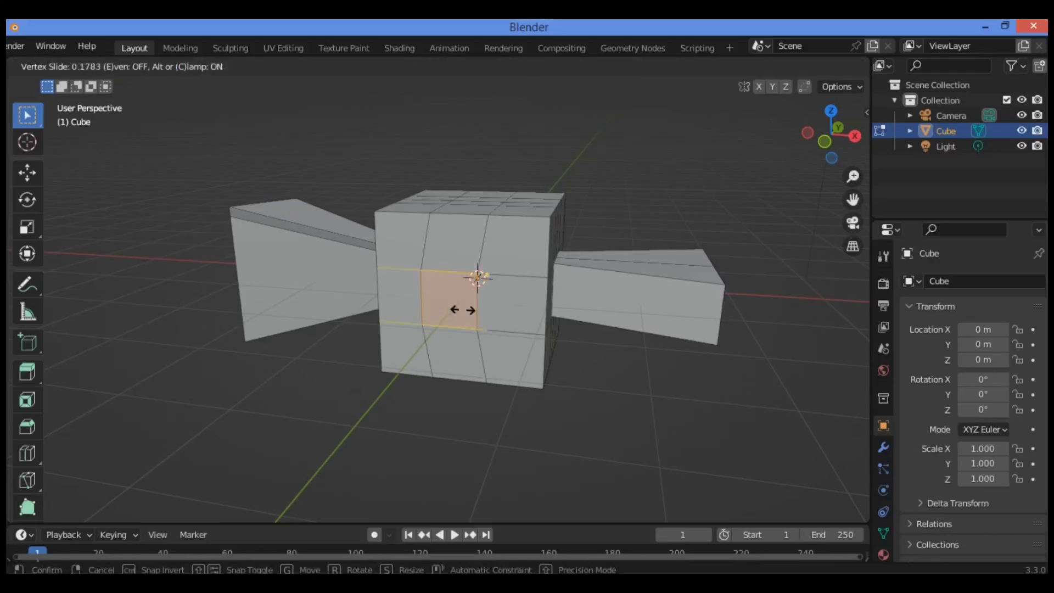
{"action": "mouse_move", "coordinate": [430, 279]}
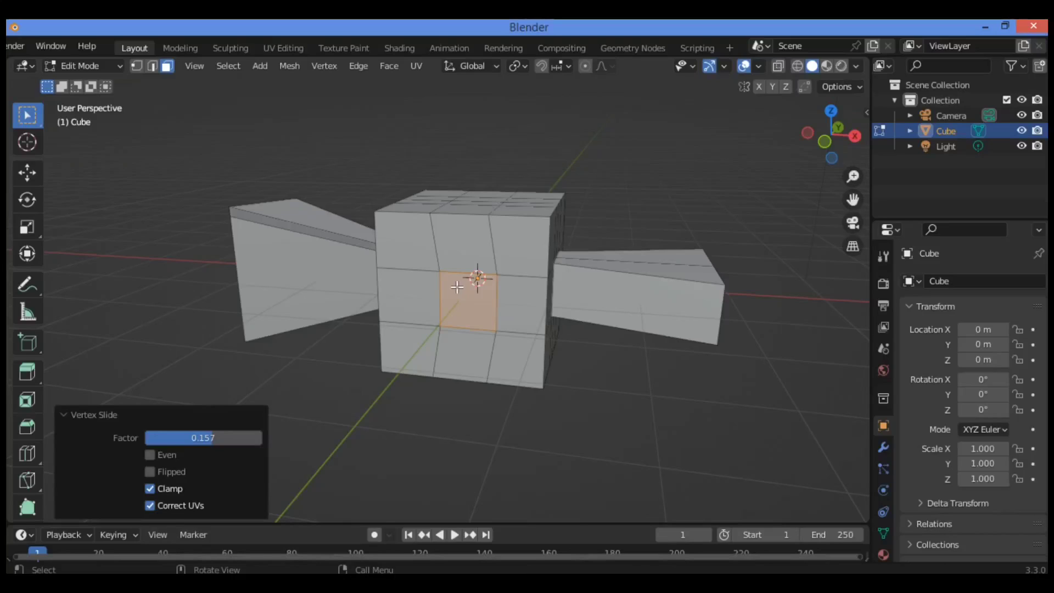
{"action": "mouse_move", "coordinate": [472, 305]}
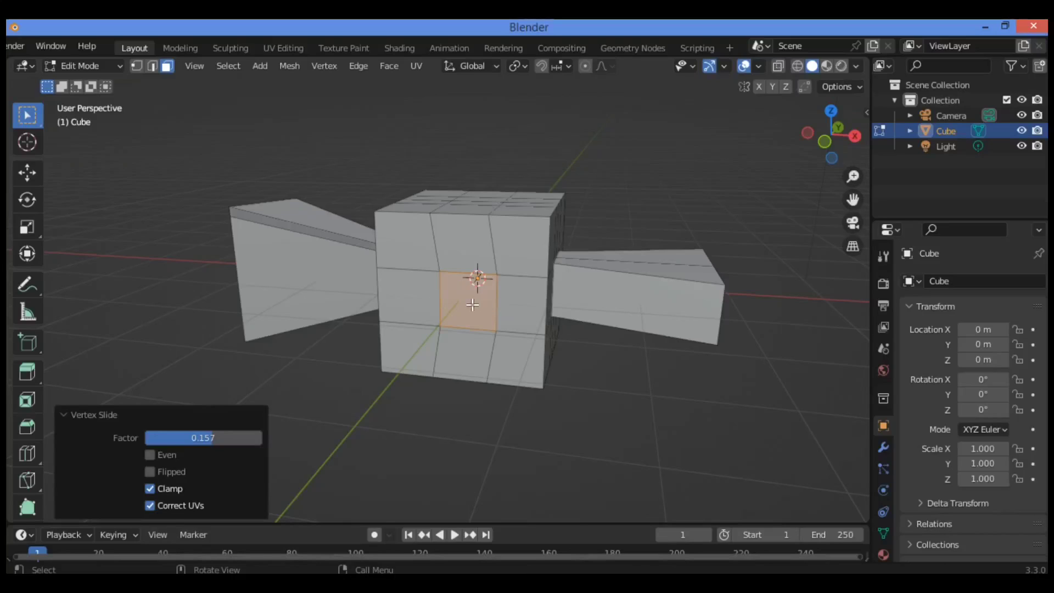